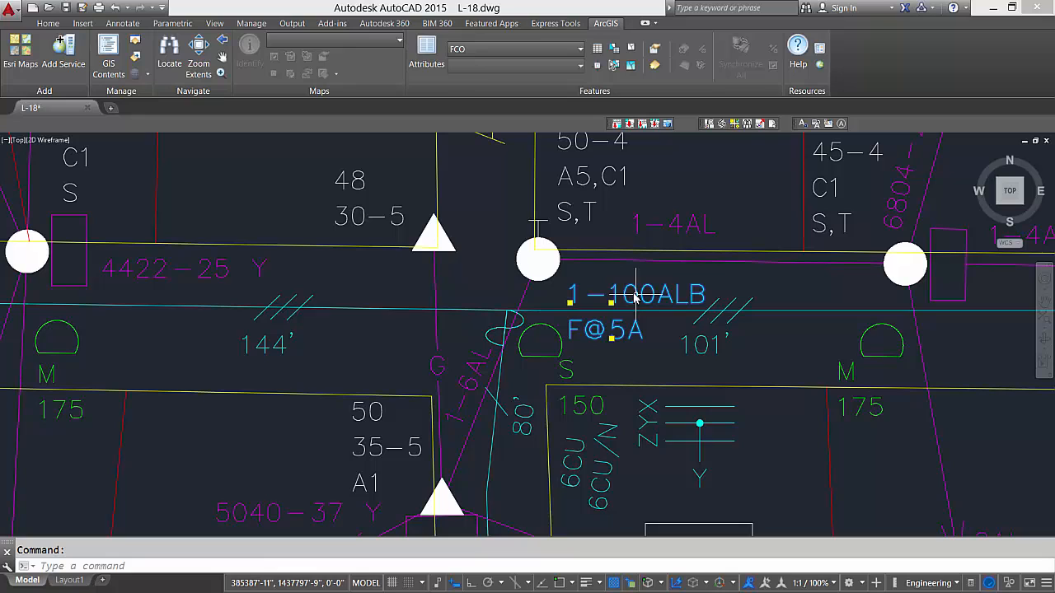
- Show the 1-100ALB fuse's attributes: type, reference name FCOA and angle 0
left_click(610, 305)
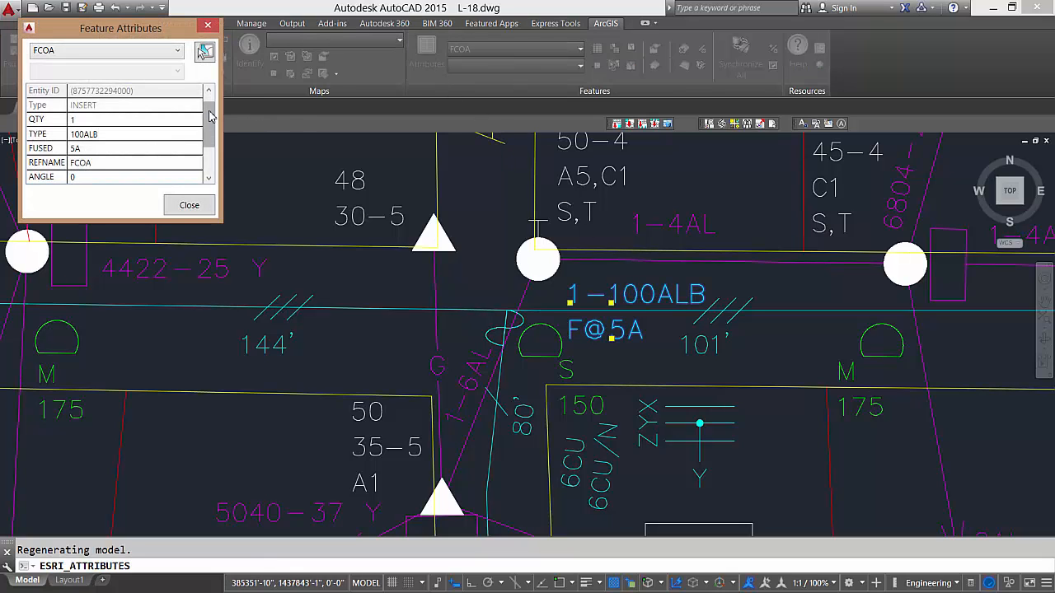
left_click(188, 205)
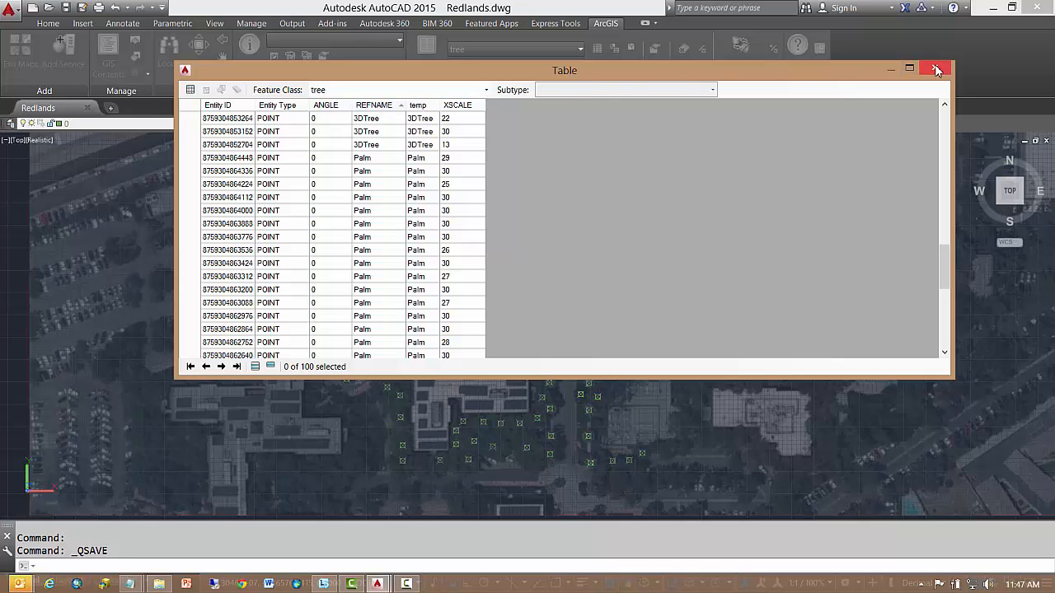
left_click(934, 69)
type("(* 360 (/ (esri_md")
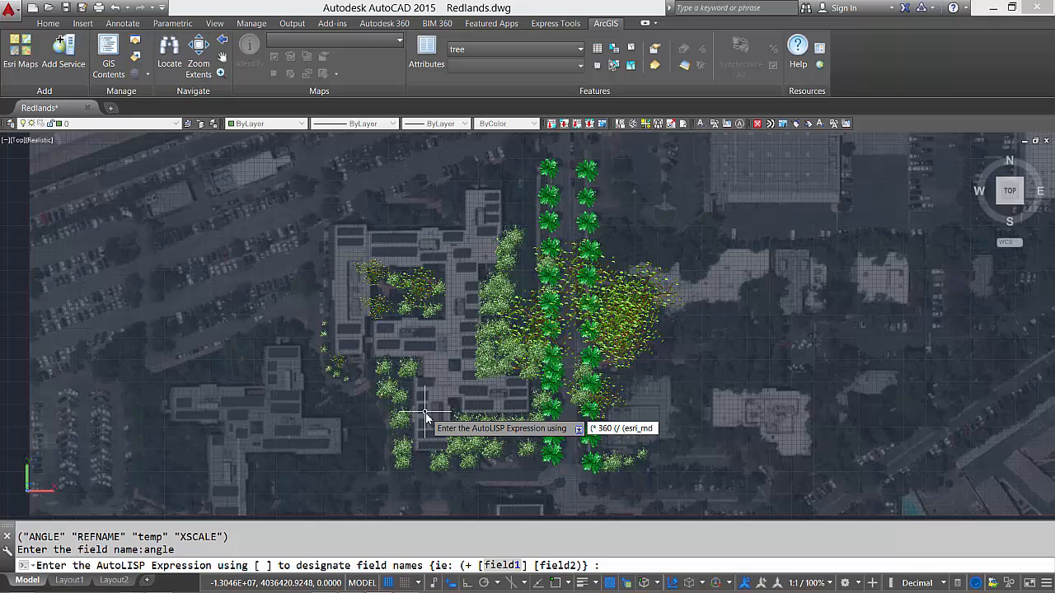
- Complete the AutoLISP expression so ANGLE = 360 × random(99) / 100.0 for each tree
type("99) 100.0)")
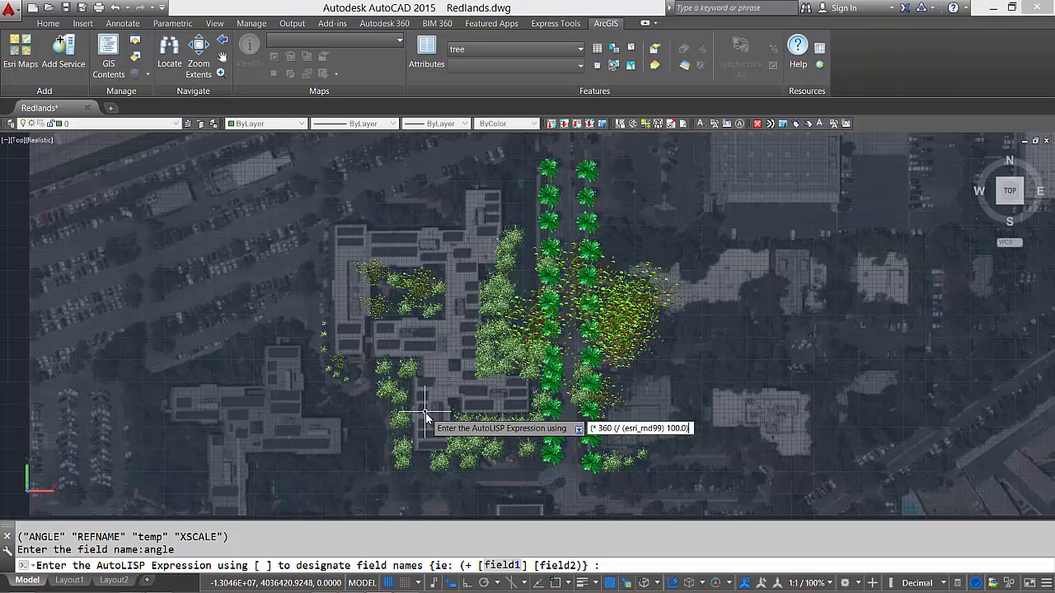